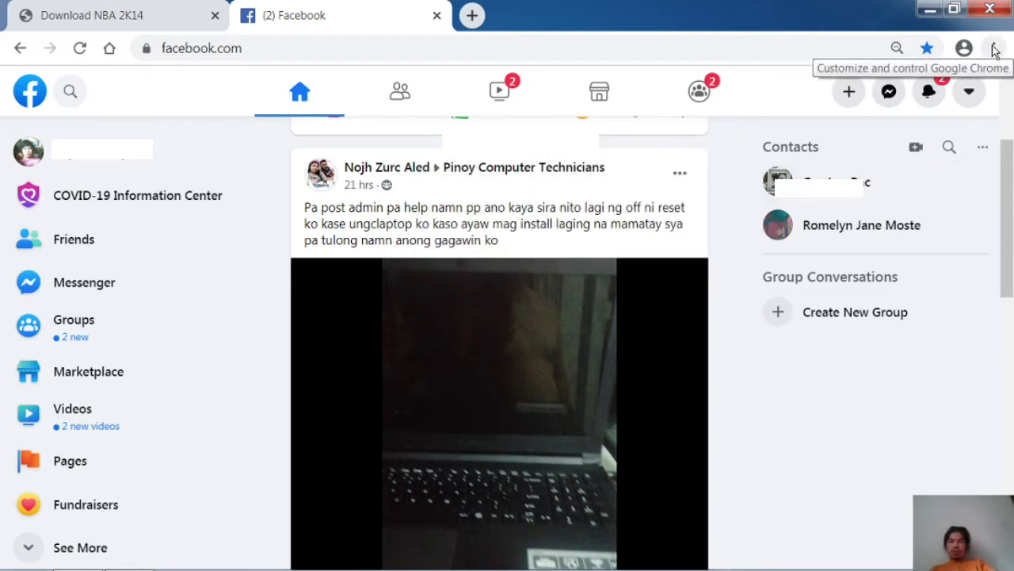
- Open the Extensions page via the Chrome menu's More tools entry
{"action": "left_click", "coordinate": [994, 48]}
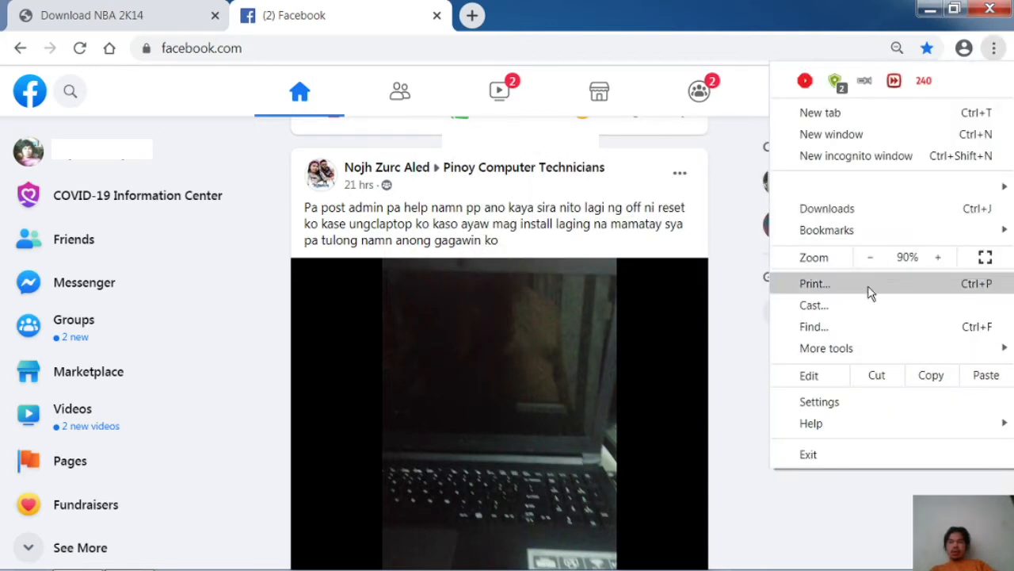
{"action": "left_click", "coordinate": [827, 348]}
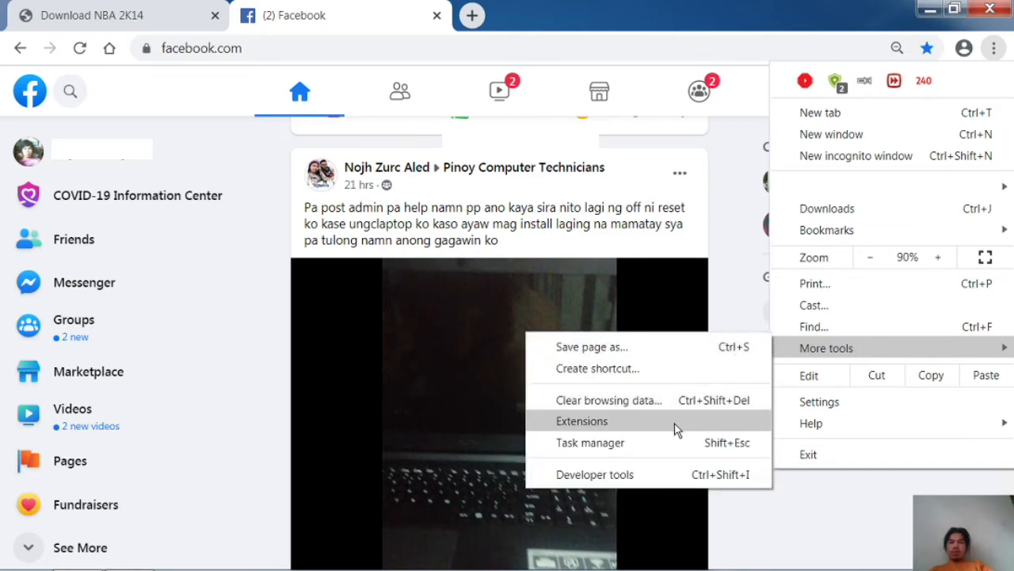
{"action": "left_click", "coordinate": [581, 422]}
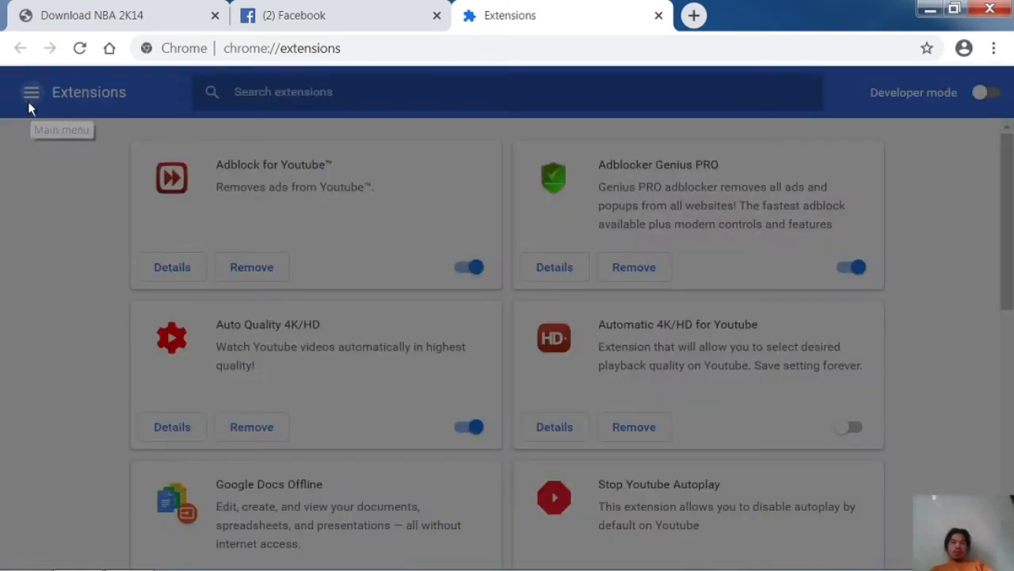
- Open the Chrome Web Store from the Extensions page's side navigation
{"action": "left_click", "coordinate": [32, 92]}
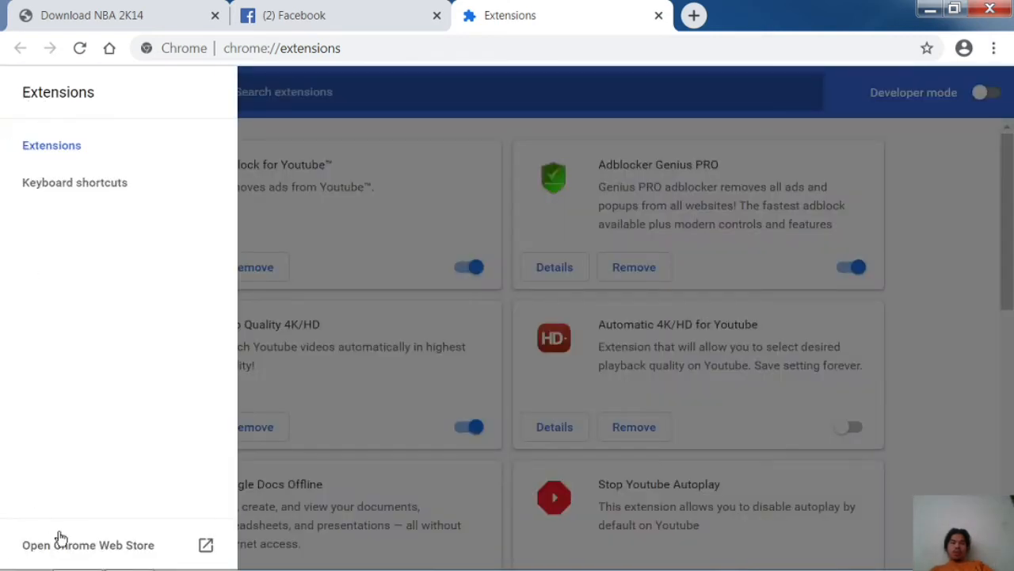
{"action": "left_click", "coordinate": [87, 546]}
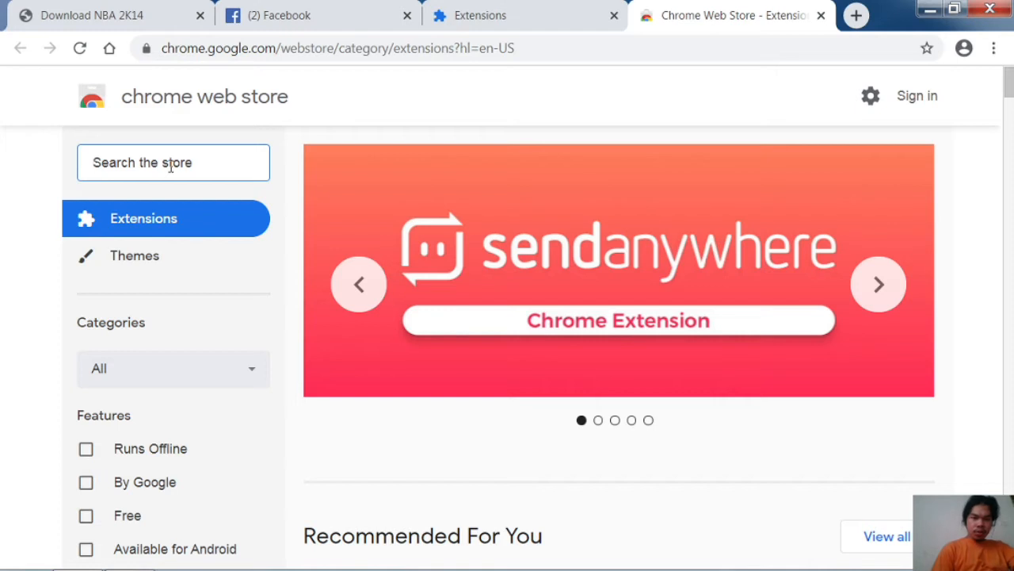
- Search the Chrome Web Store for 'auto history wipe'
{"action": "type", "text": "A"}
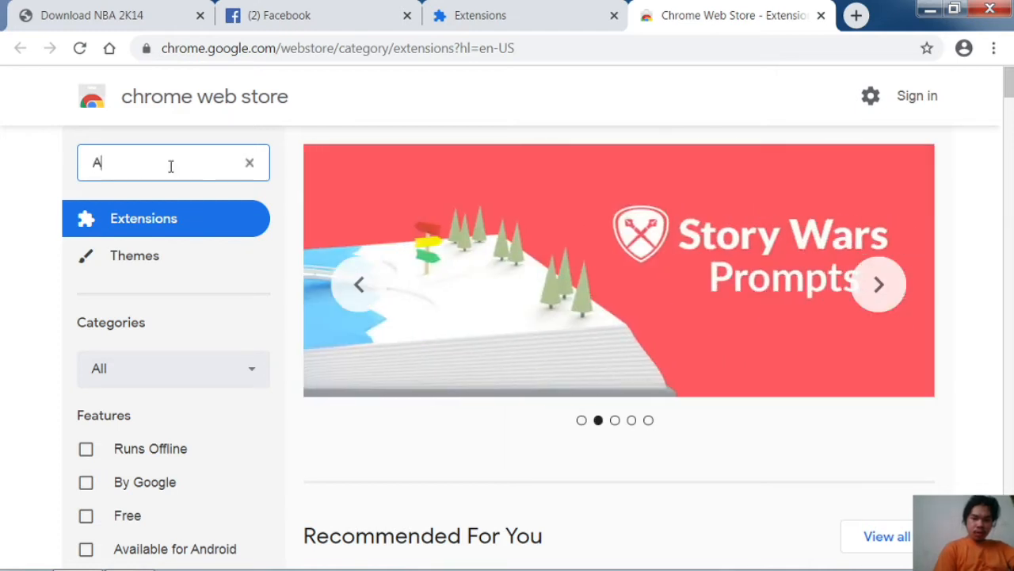
{"action": "type", "text": "UTO"}
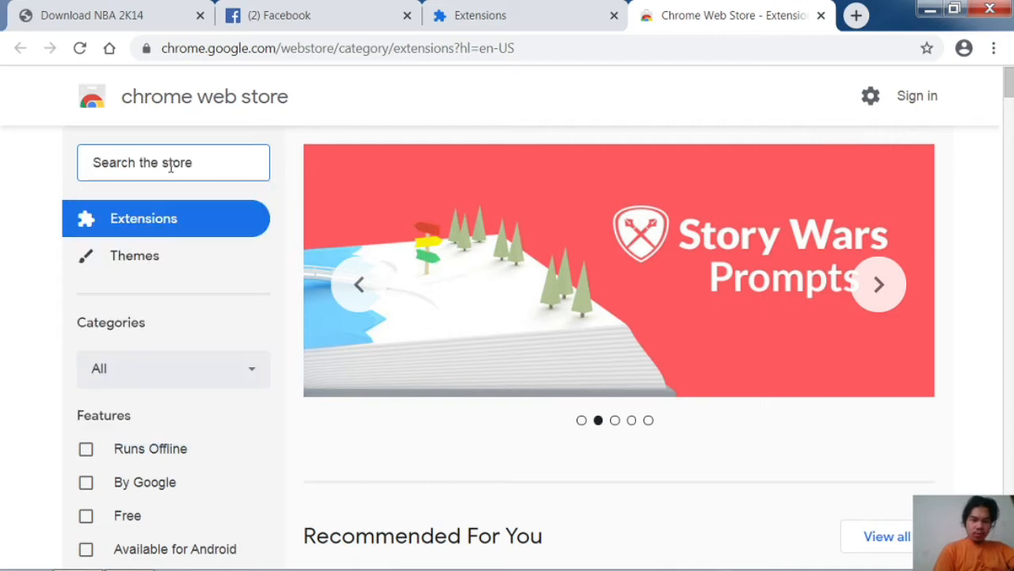
{"action": "type", "text": "auto history"}
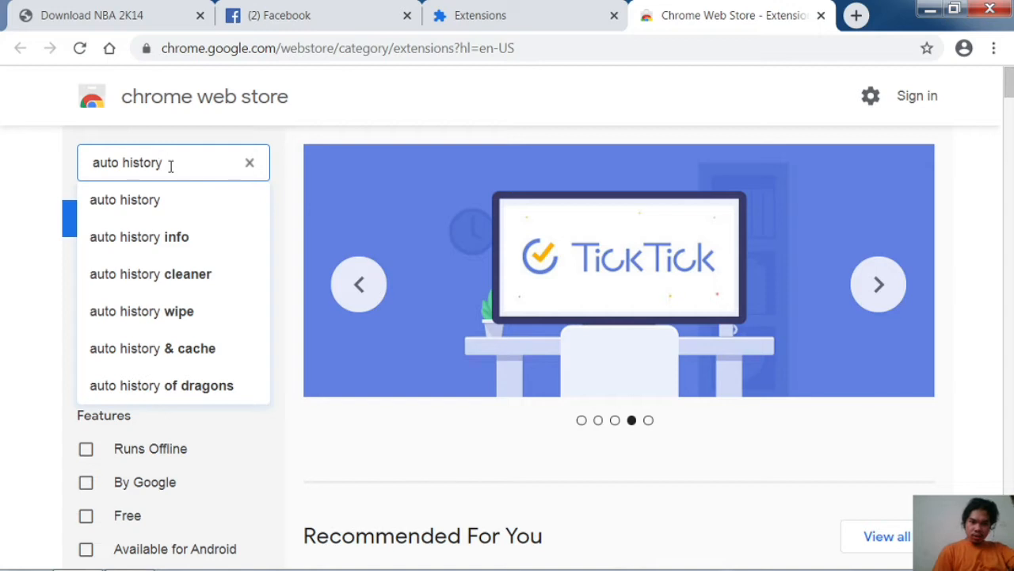
{"action": "type", "text": "wipe"}
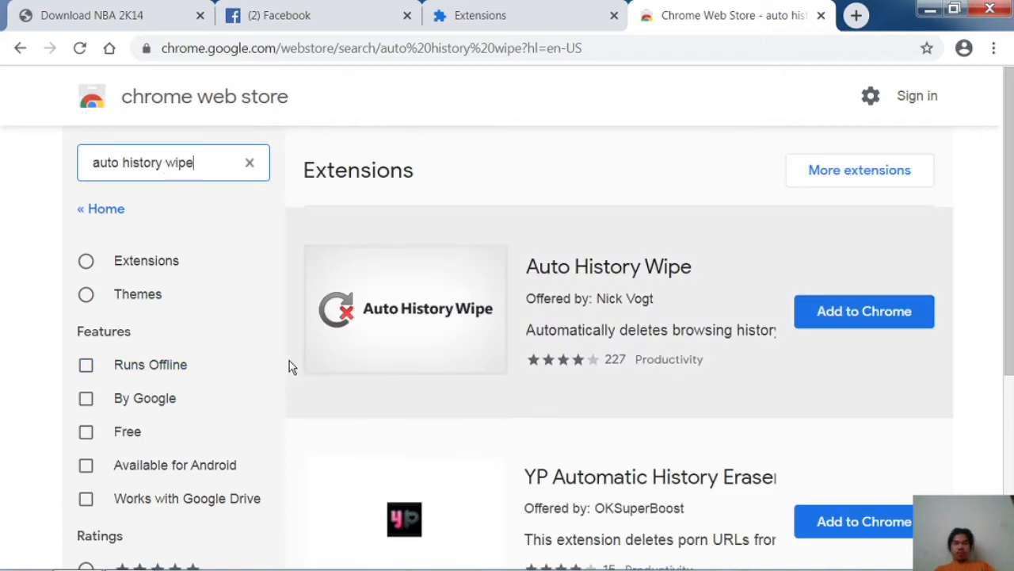
{"action": "mouse_move", "coordinate": [539, 320]}
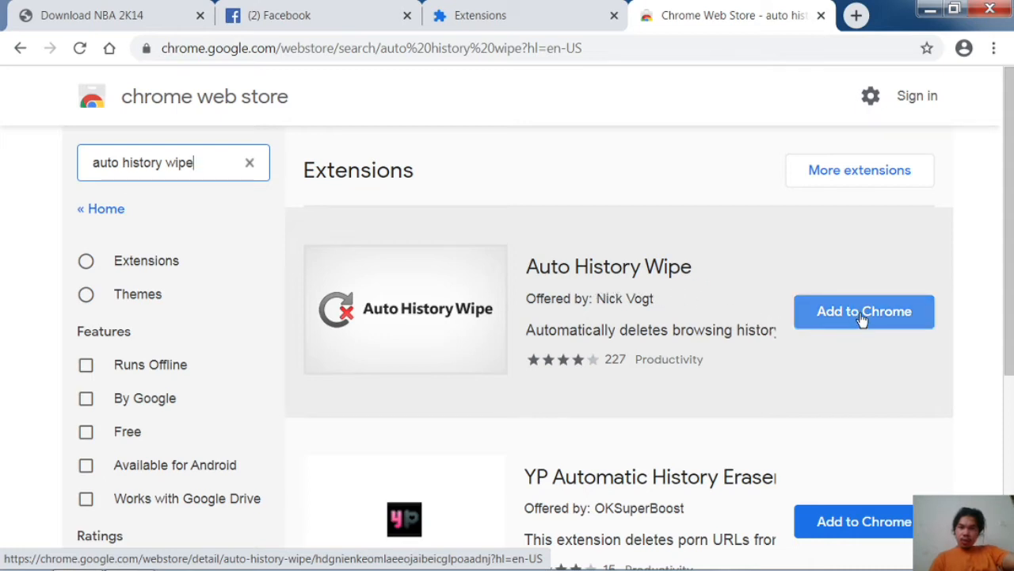
- Add the Auto History Wipe extension to Chrome and confirm the installation
{"action": "left_click", "coordinate": [863, 310]}
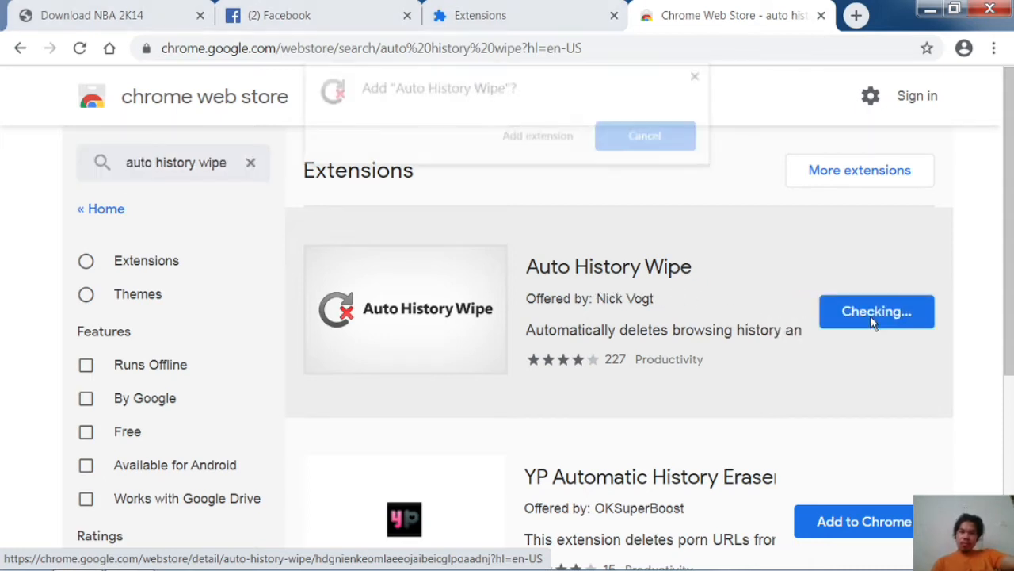
{"action": "left_click", "coordinate": [877, 310]}
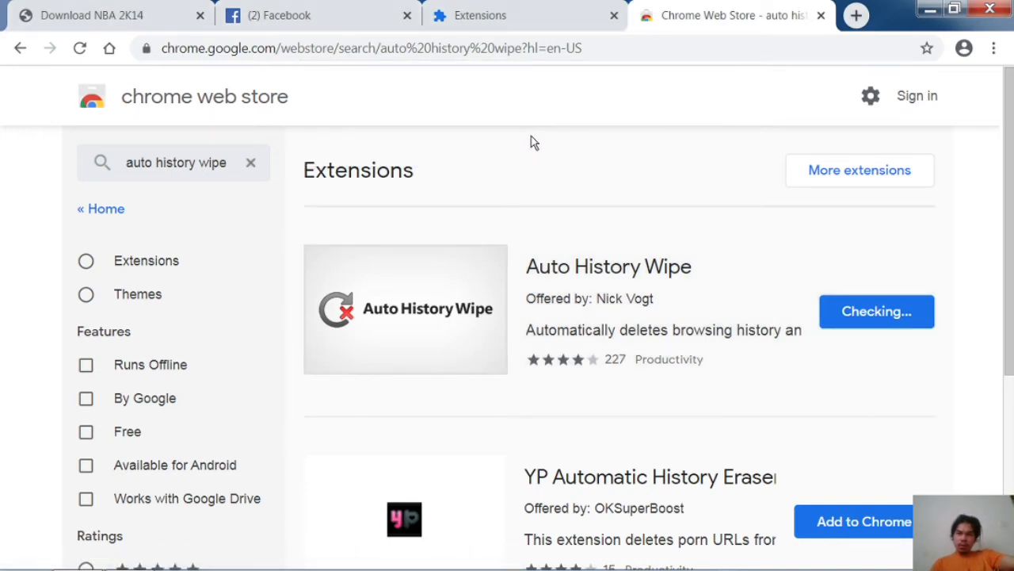
{"action": "mouse_move", "coordinate": [547, 127]}
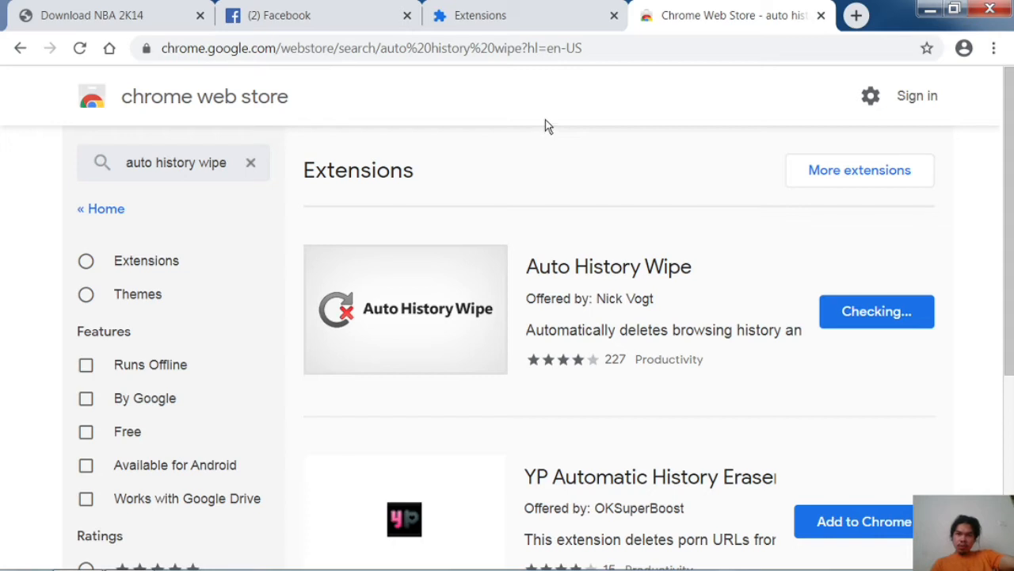
{"action": "mouse_move", "coordinate": [610, 130]}
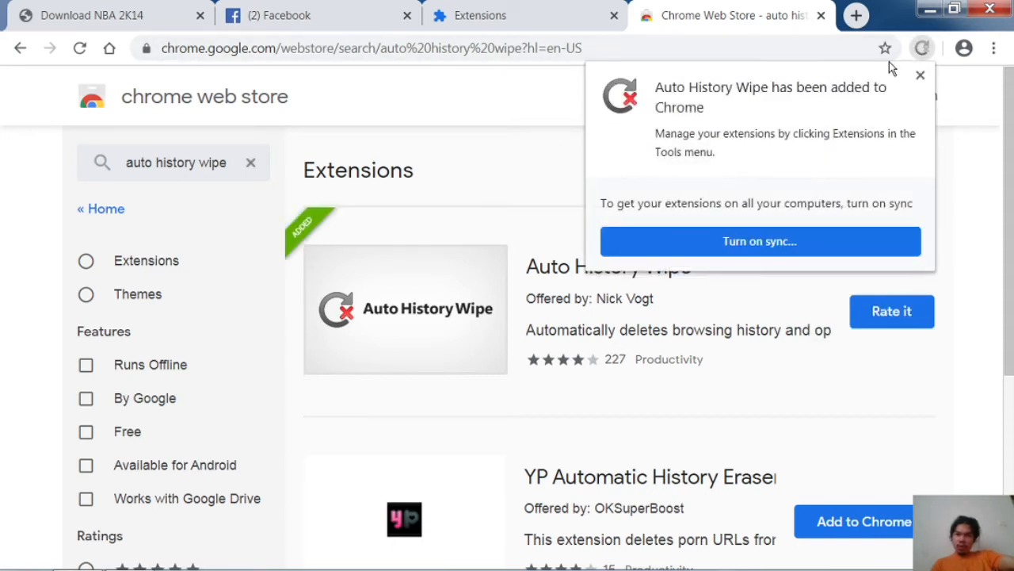
- Open Auto History Wipe's options page from its toolbar icon
{"action": "left_click", "coordinate": [922, 48]}
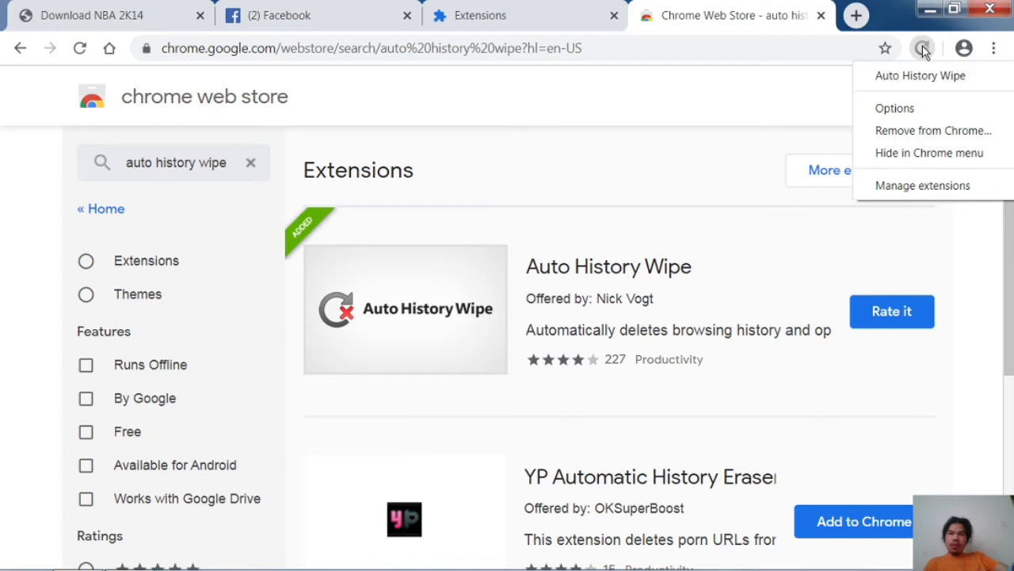
{"action": "mouse_move", "coordinate": [901, 83]}
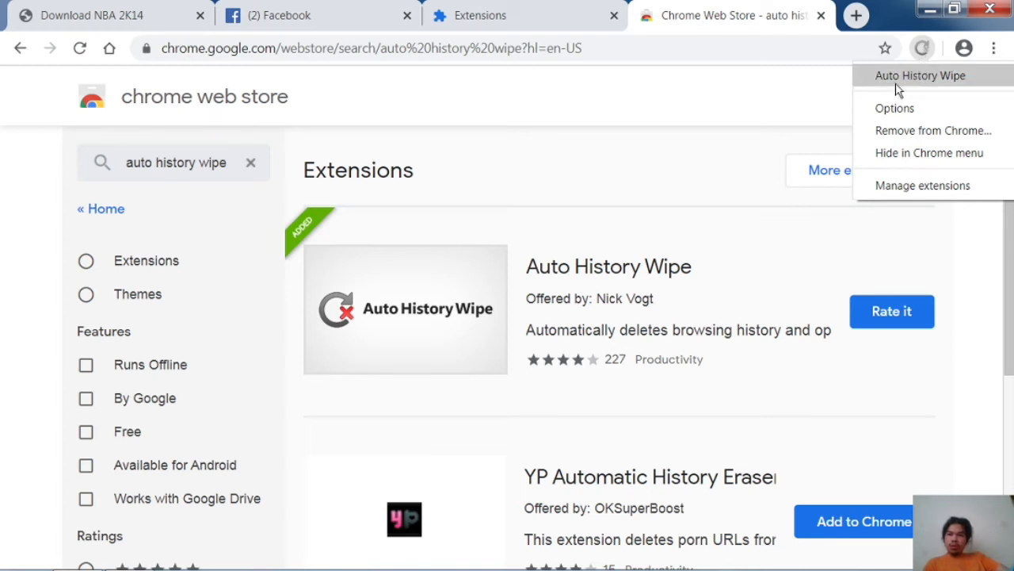
{"action": "left_click", "coordinate": [894, 108]}
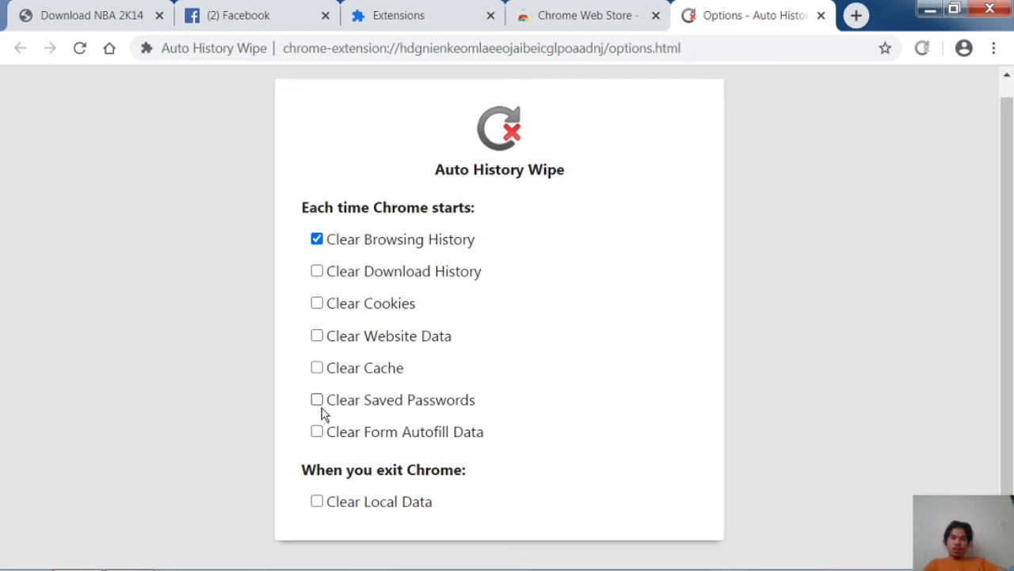
{"action": "mouse_move", "coordinate": [317, 431]}
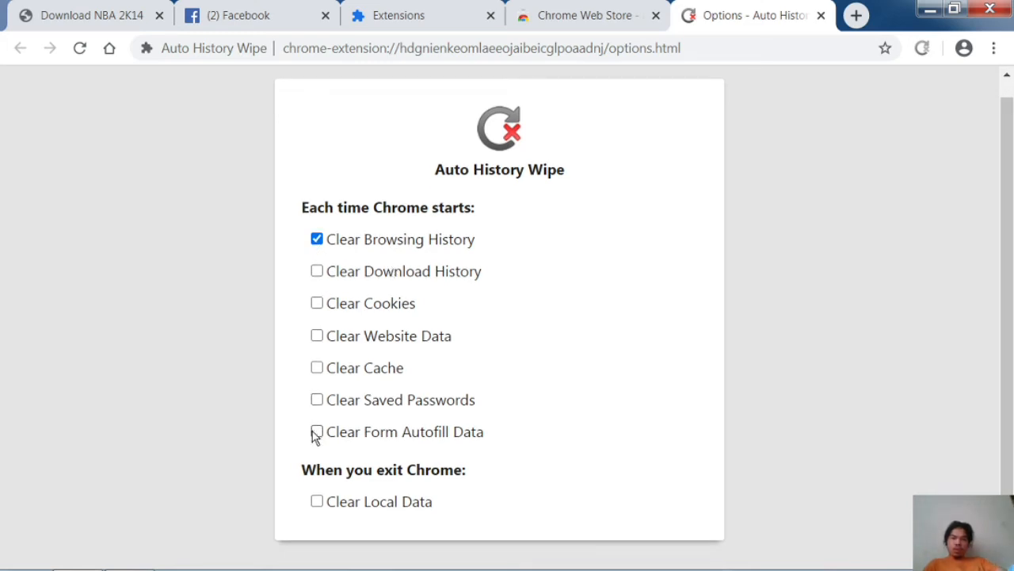
- Tick autofill, saved passwords, cache, website data and cookies; untick browsing history
{"action": "left_click", "coordinate": [317, 431]}
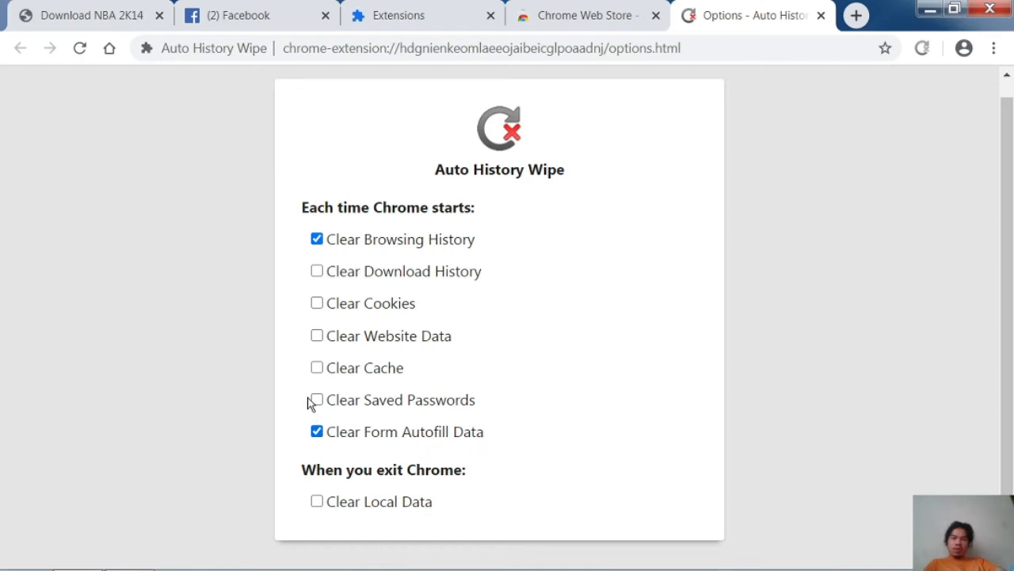
{"action": "left_click", "coordinate": [317, 400]}
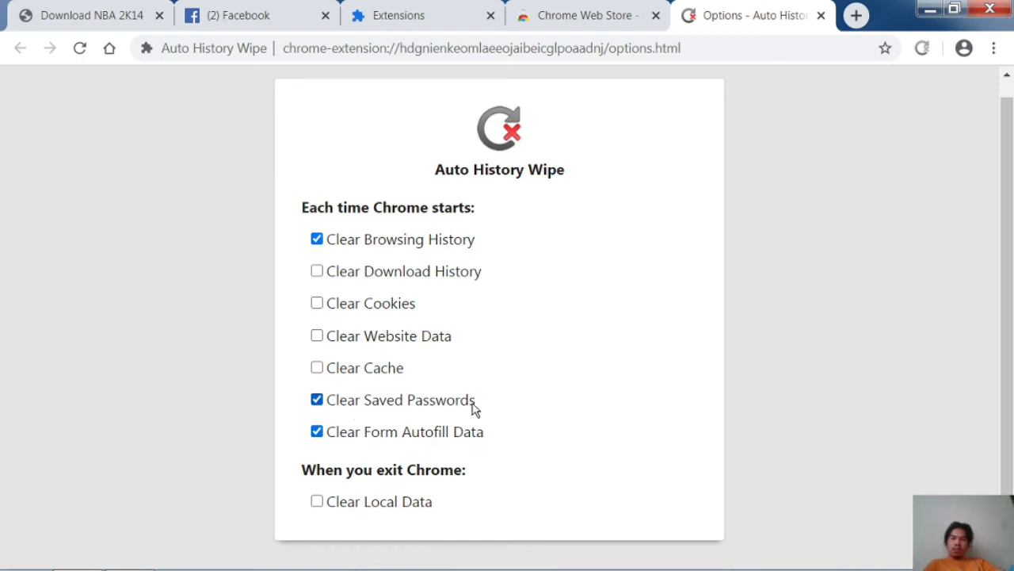
{"action": "left_click", "coordinate": [317, 368]}
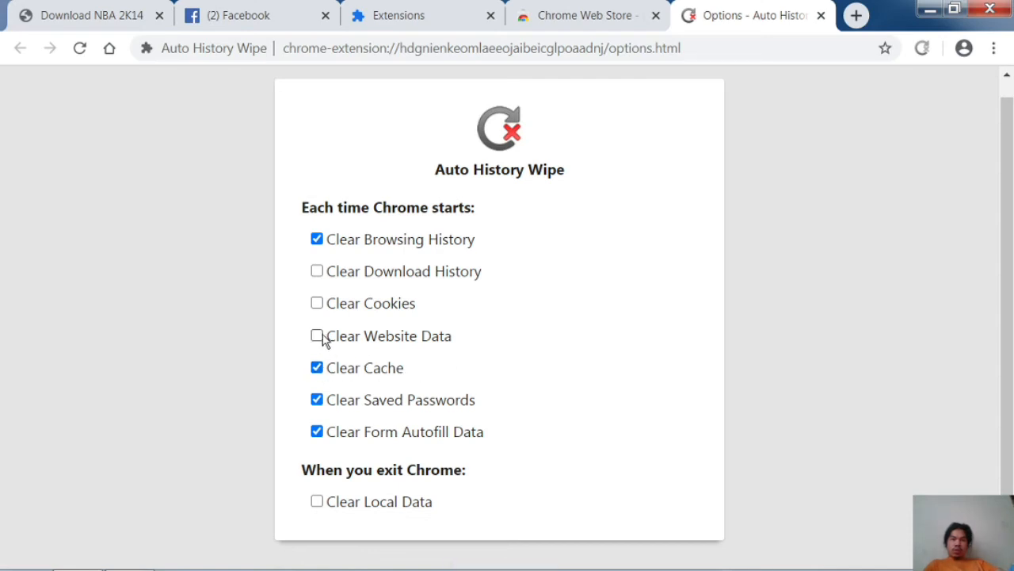
{"action": "left_click", "coordinate": [317, 336]}
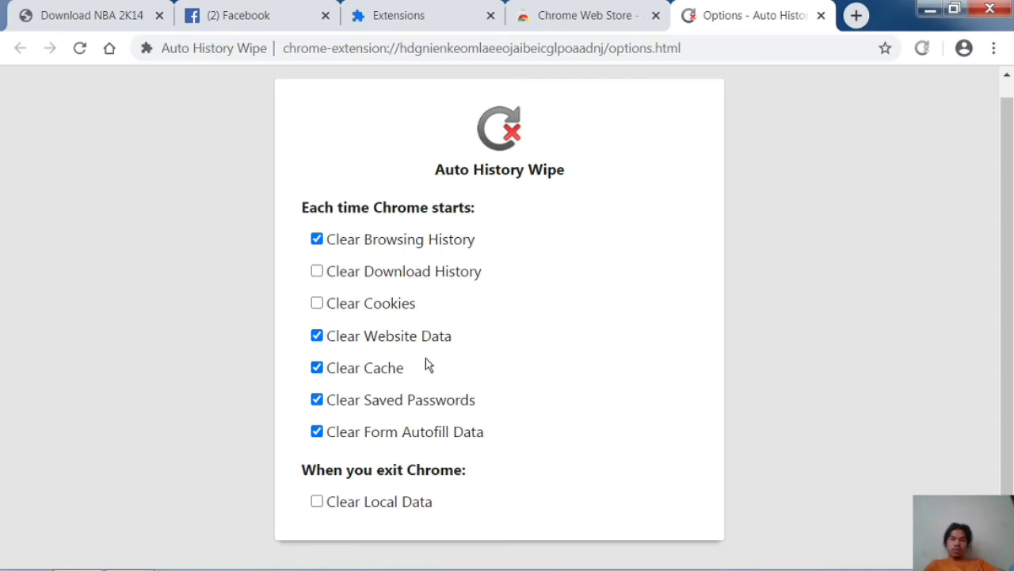
{"action": "mouse_move", "coordinate": [409, 357]}
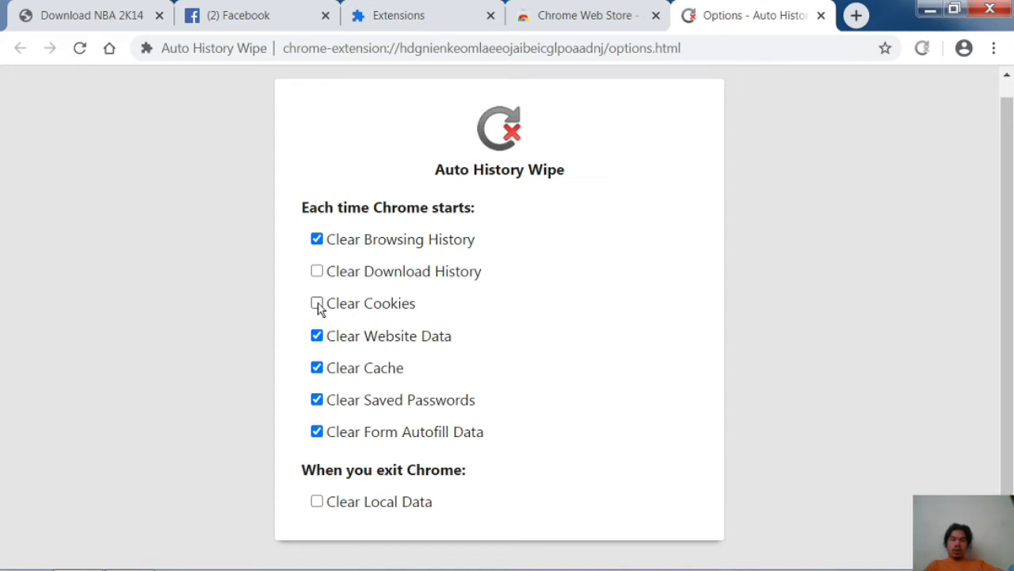
{"action": "left_click", "coordinate": [317, 302]}
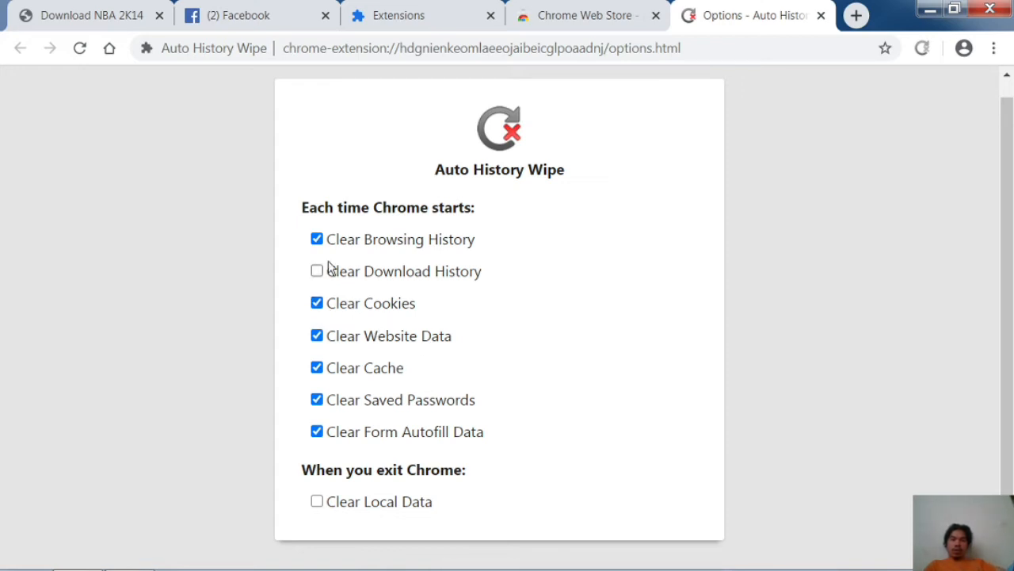
{"action": "left_click", "coordinate": [317, 238]}
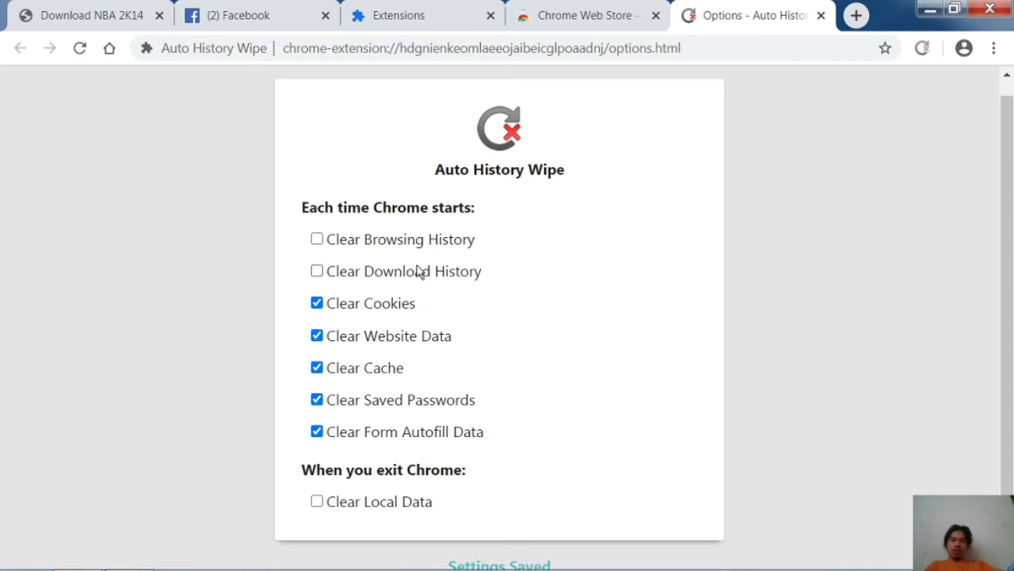
{"action": "mouse_move", "coordinate": [943, 62]}
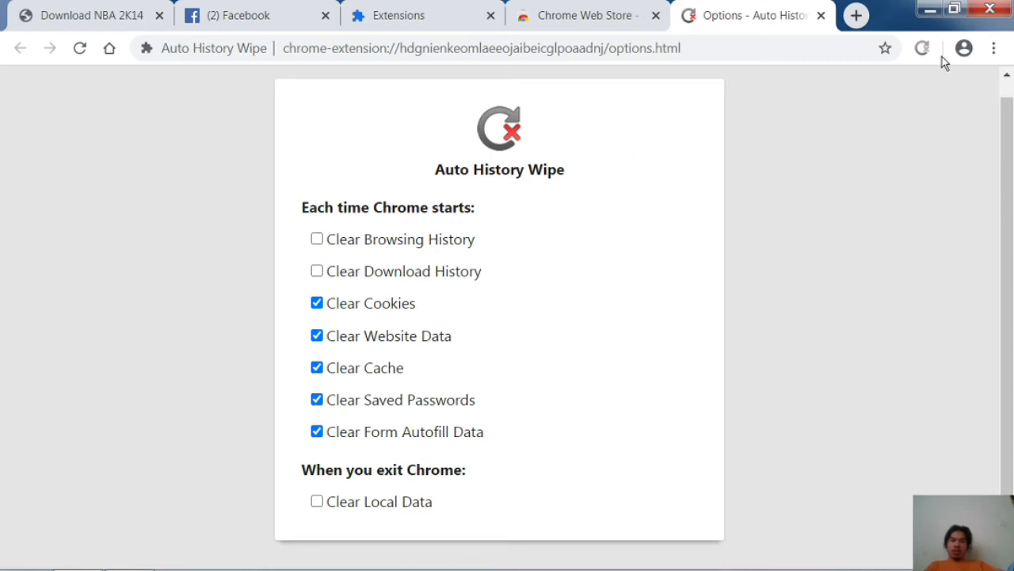
{"action": "mouse_move", "coordinate": [922, 47]}
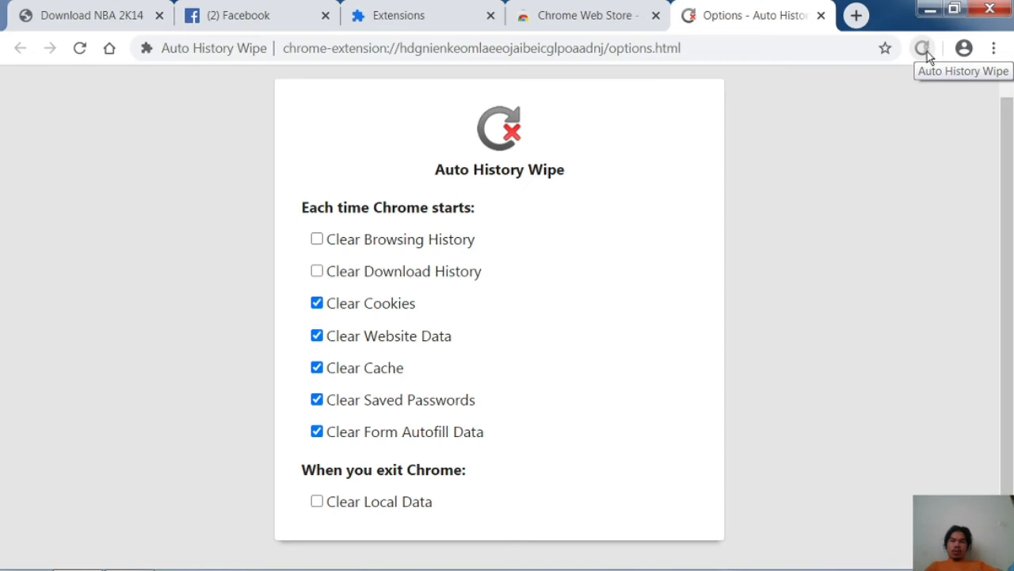
- Close the options, Chrome Web Store and Extensions tabs, leaving Facebook showing
{"action": "right_click", "coordinate": [922, 48]}
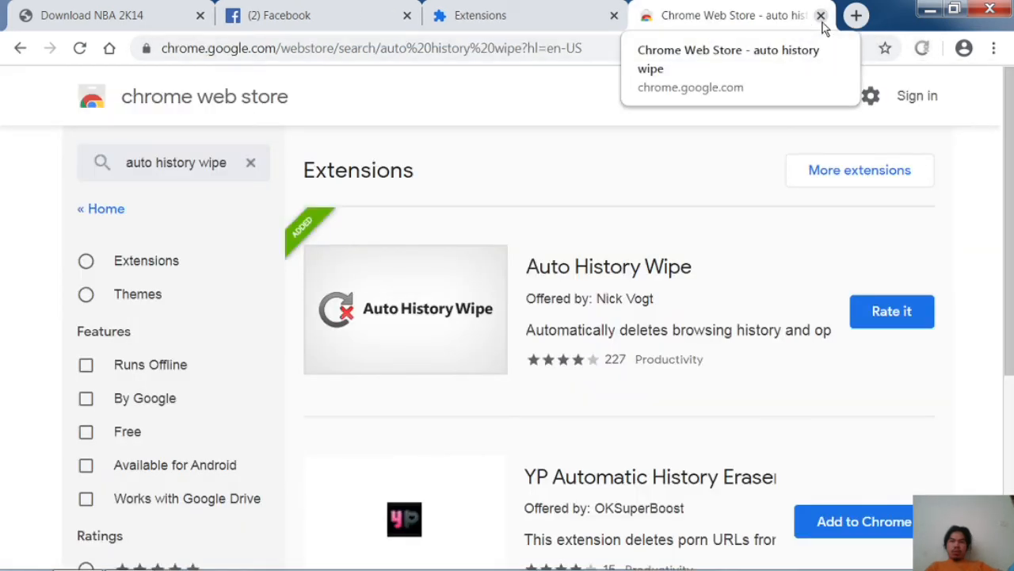
{"action": "left_click", "coordinate": [821, 16]}
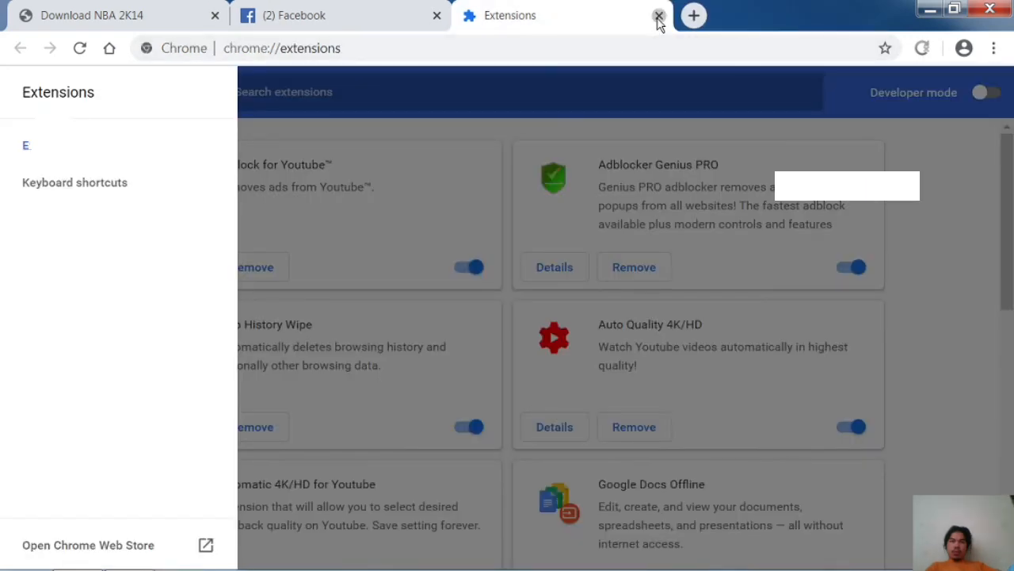
{"action": "left_click", "coordinate": [659, 16]}
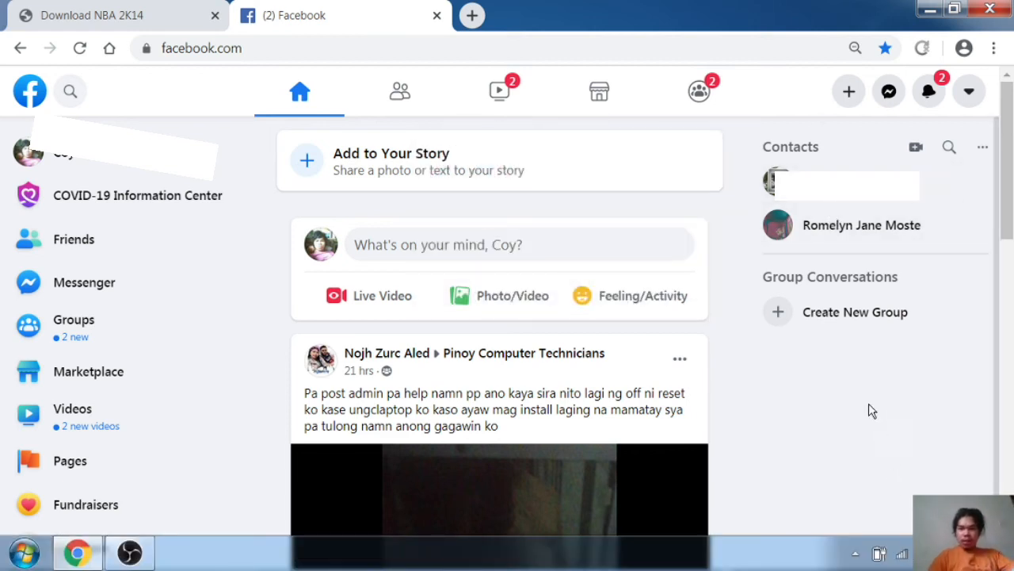
{"action": "mouse_move", "coordinate": [854, 458]}
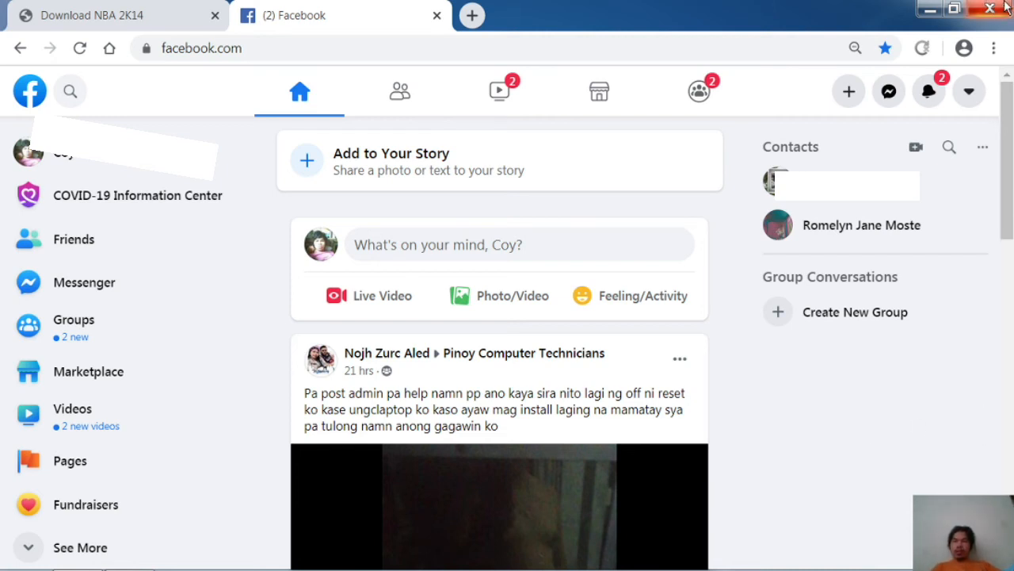
{"action": "mouse_move", "coordinate": [989, 8]}
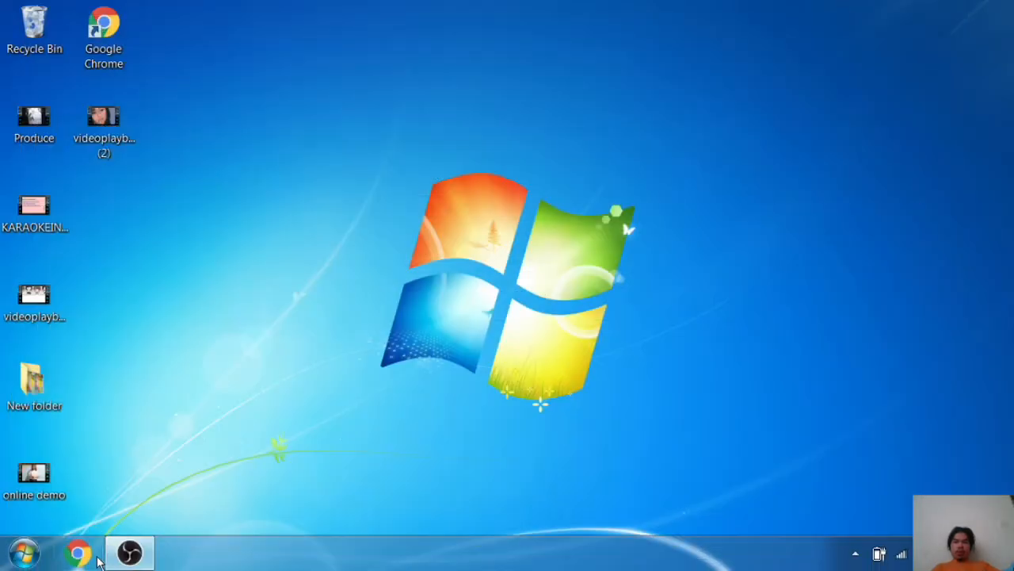
- Relaunch Chrome from the taskbar and load Facebook from the bookmarks bar
{"action": "left_click", "coordinate": [76, 551]}
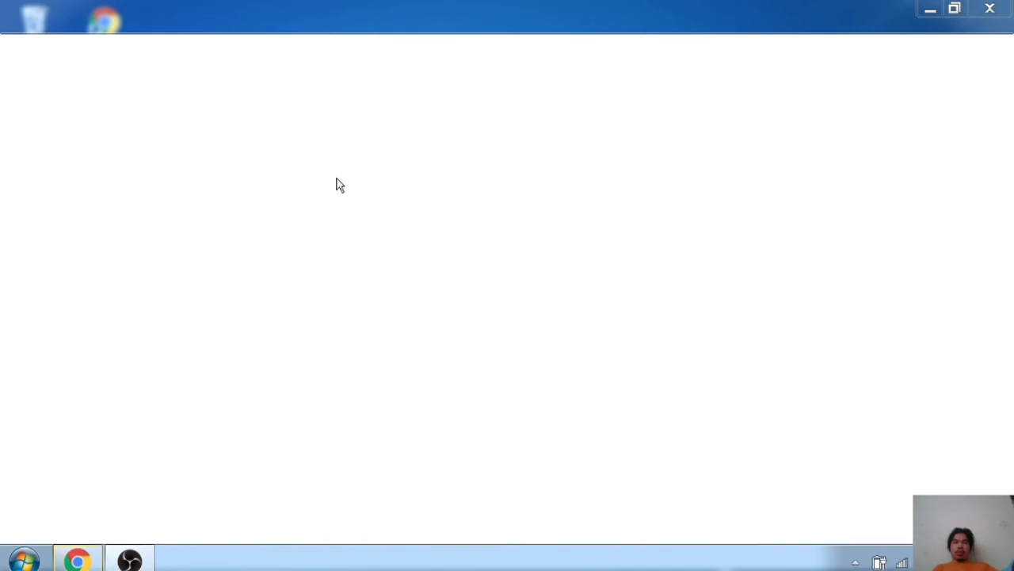
{"action": "left_click", "coordinate": [76, 558]}
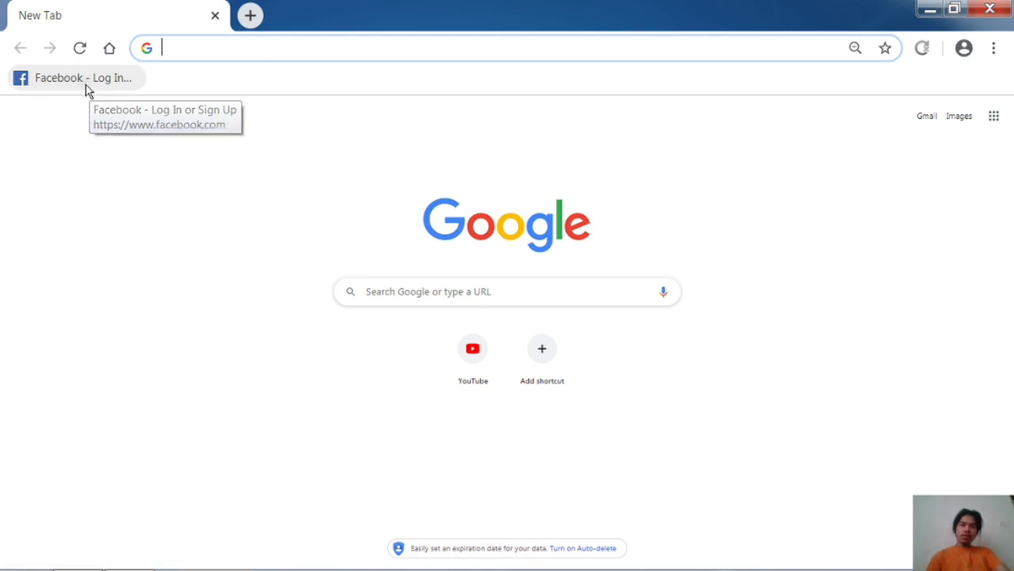
{"action": "left_click", "coordinate": [83, 77]}
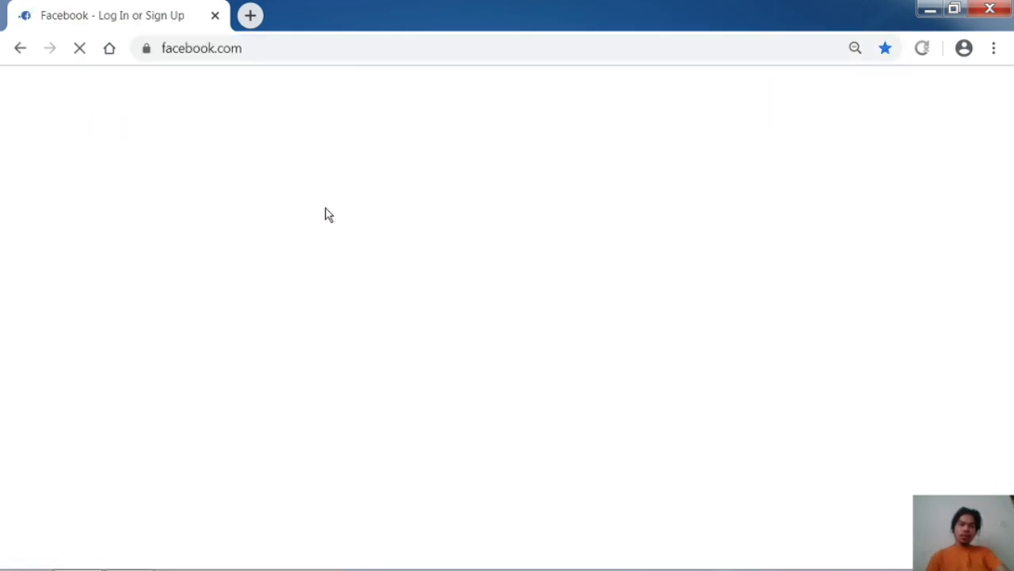
{"action": "mouse_move", "coordinate": [383, 200]}
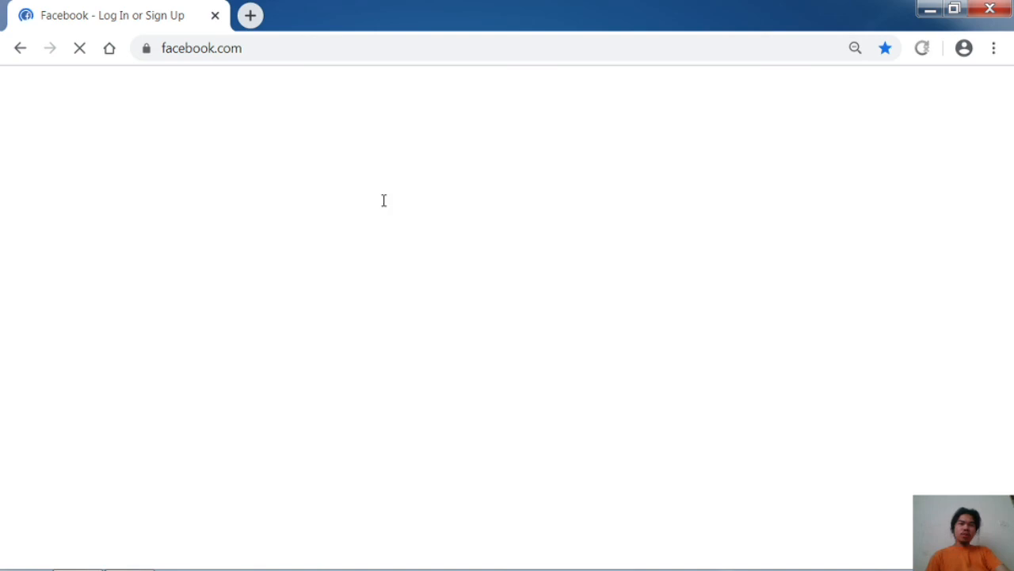